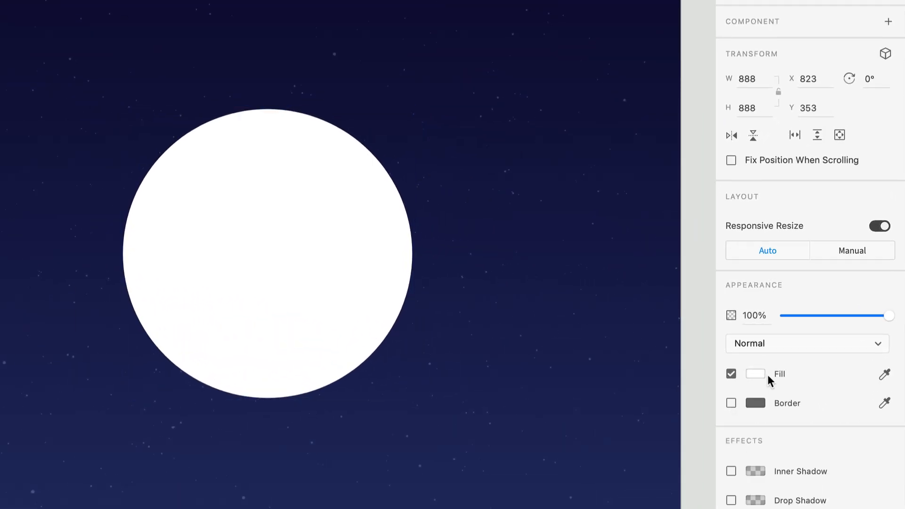
# Fill the circle black and give it Background Blur 50, brightness 0, opacity about 47%.
pyautogui.click(754, 373)
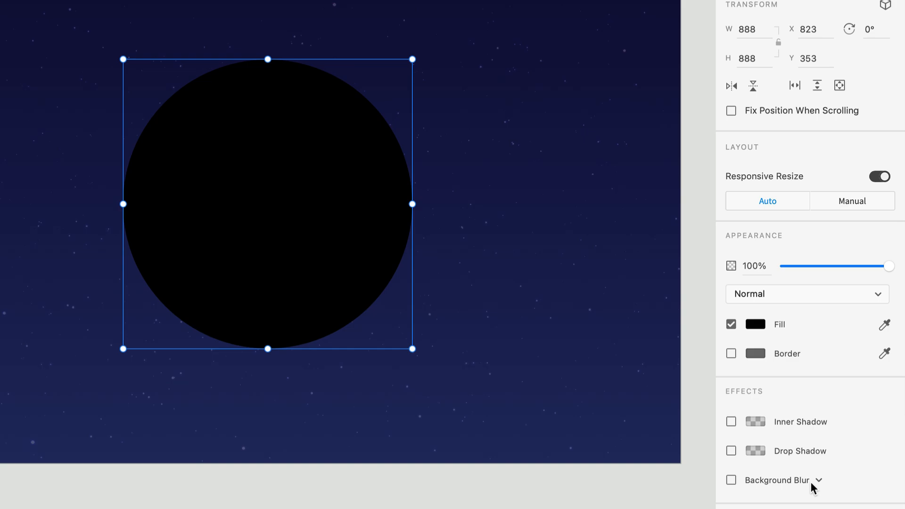
pyautogui.click(730, 479)
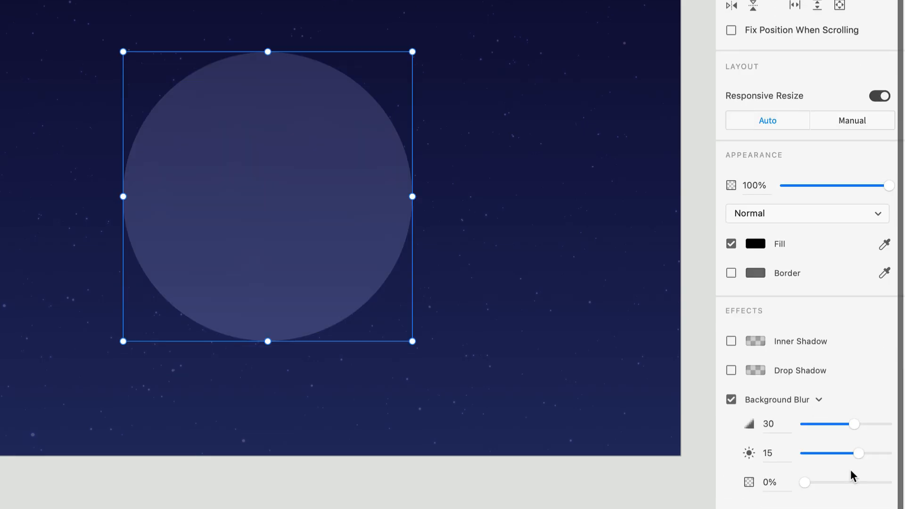
pyautogui.moveTo(854, 423); pyautogui.dragTo(882, 423)
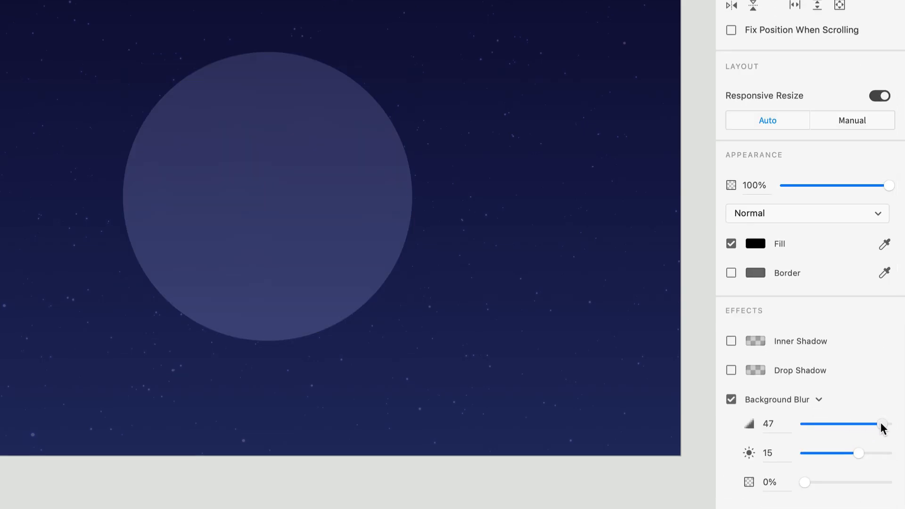
pyautogui.moveTo(881, 423); pyautogui.dragTo(892, 423)
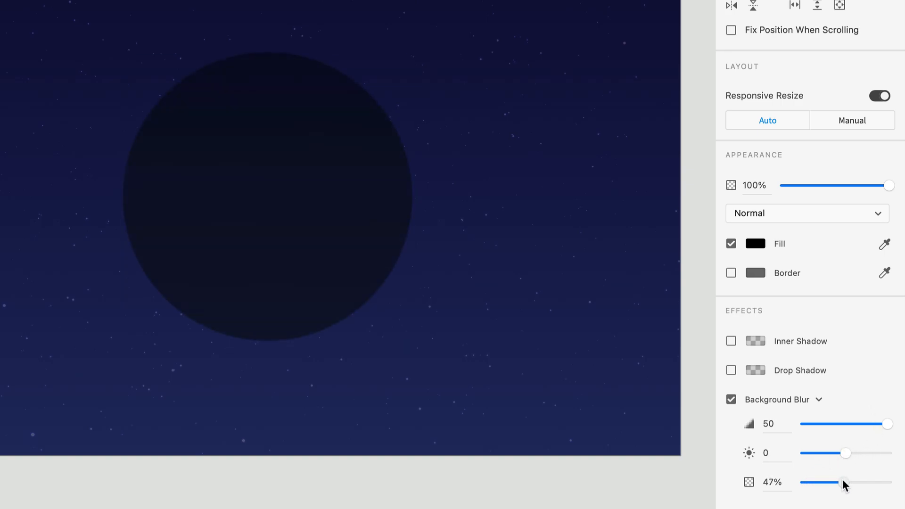
pyautogui.moveTo(844, 482); pyautogui.dragTo(839, 481)
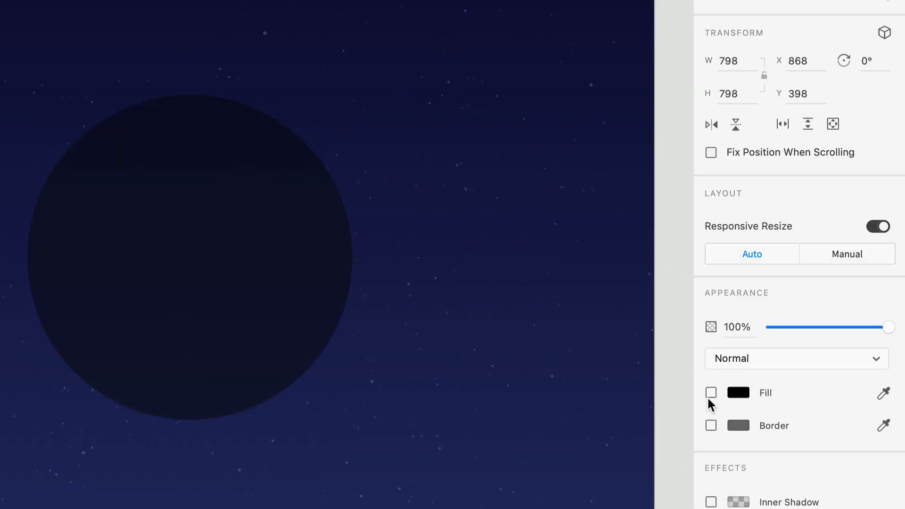
# Remove the circle's fill and set the white border's Gap to 3001 and Dash to 70.
pyautogui.click(711, 425)
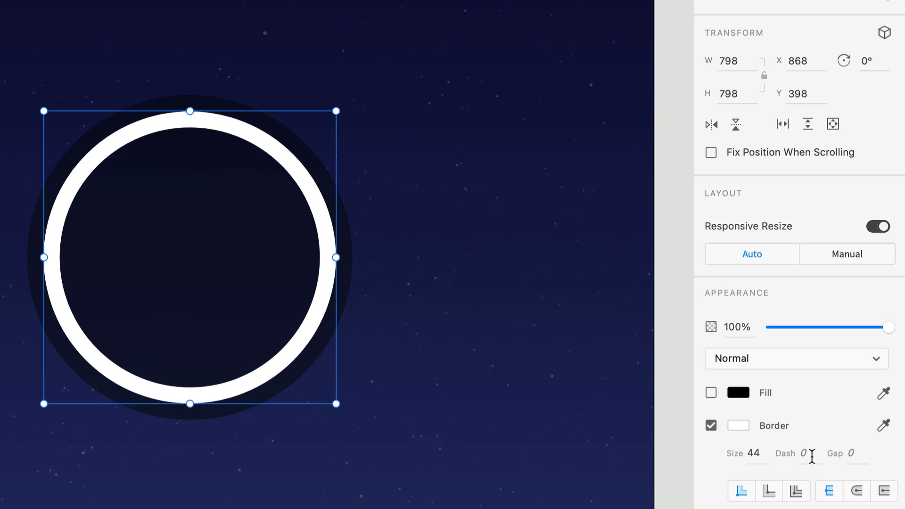
pyautogui.click(848, 454)
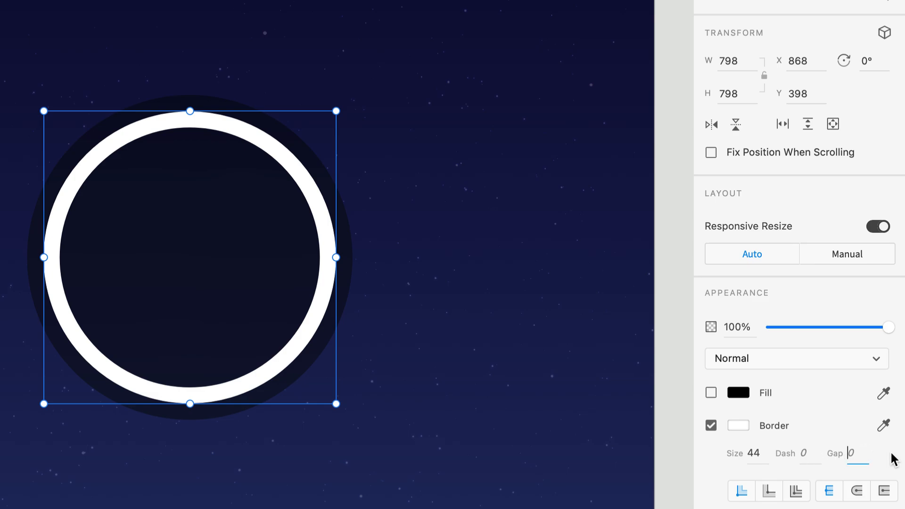
pyautogui.write('3001')
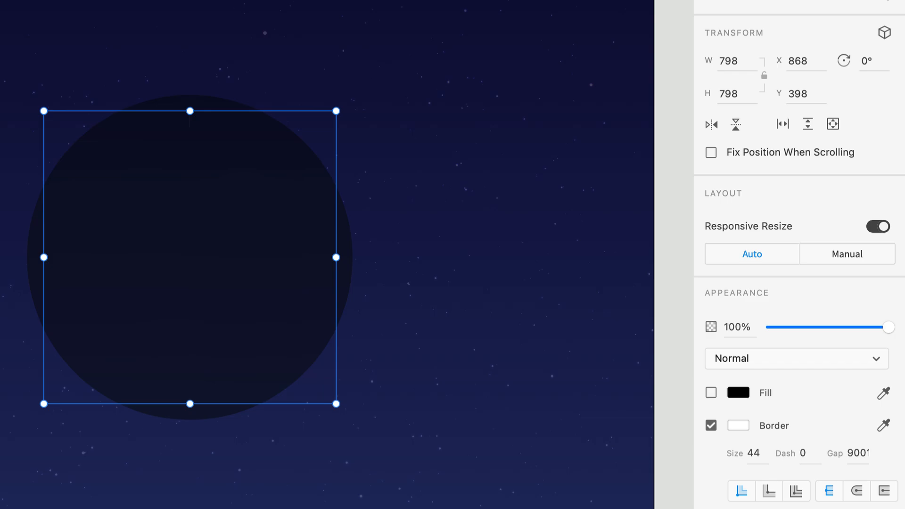
pyautogui.click(802, 453)
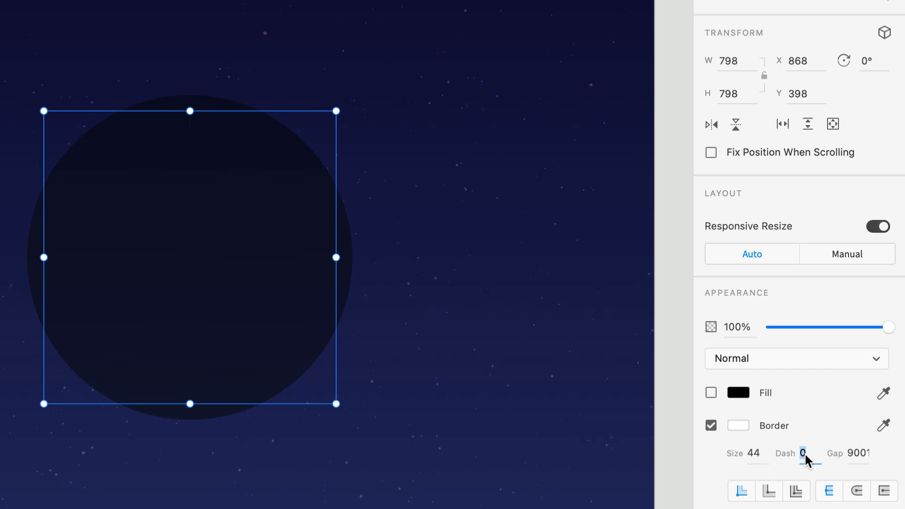
pyautogui.write('709.')
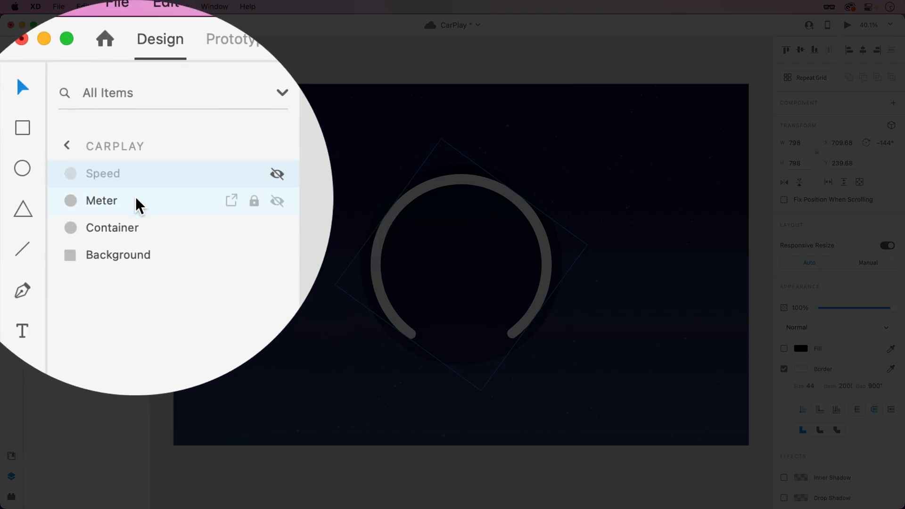
# Outline the Meter arc's stroke and fill it with a horizontal teal-to-purple linear gradient.
pyautogui.click(112, 7)
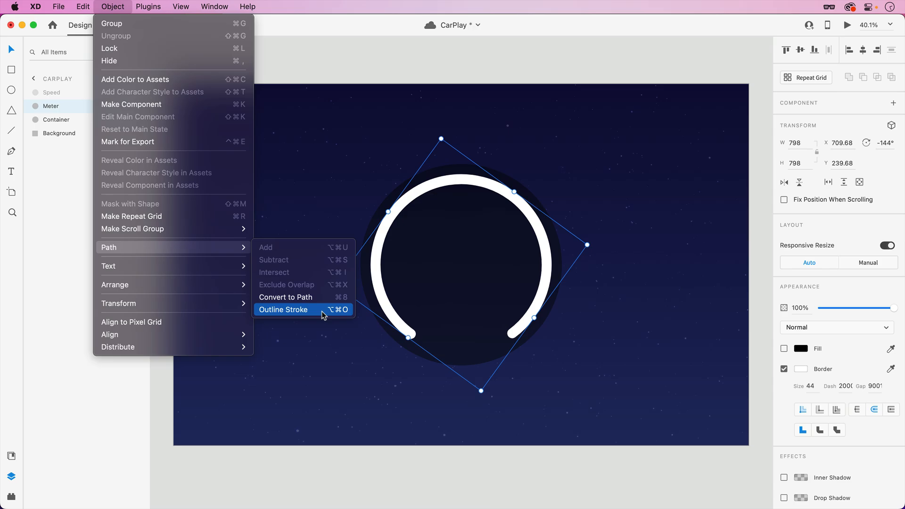
pyautogui.click(283, 309)
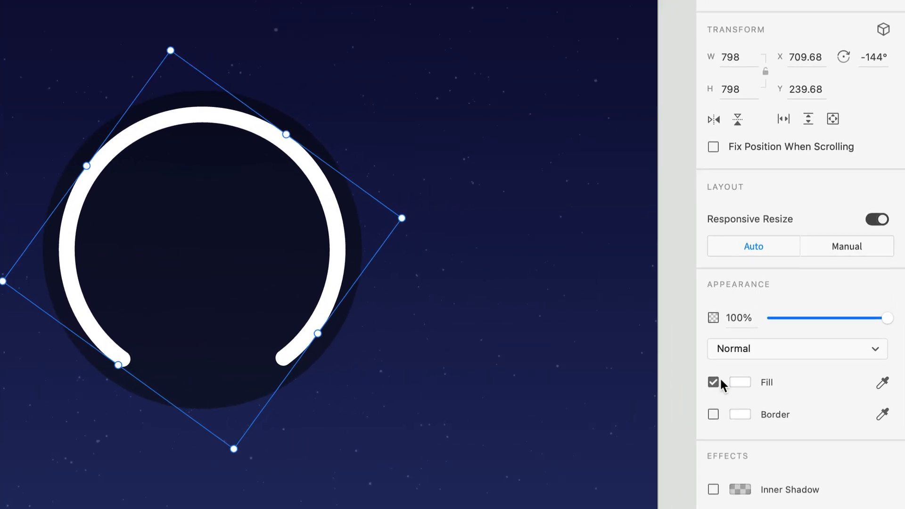
pyautogui.click(739, 382)
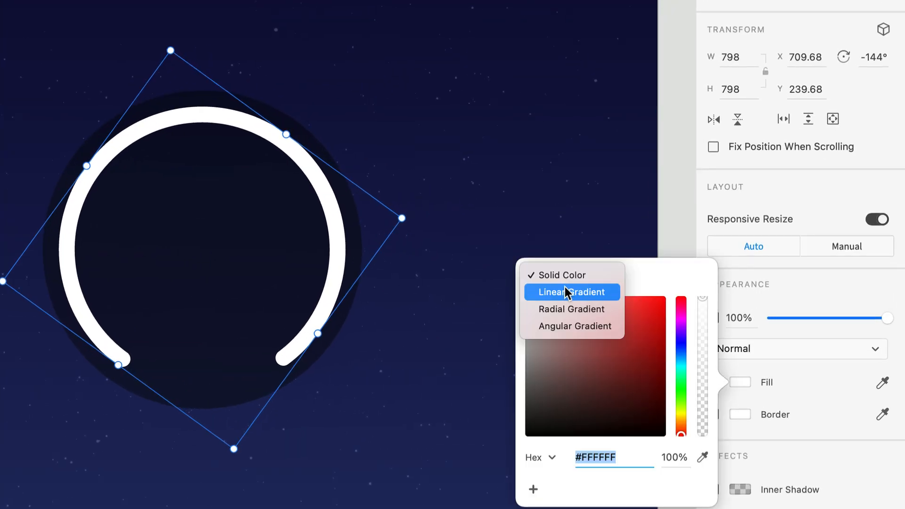
pyautogui.click(571, 291)
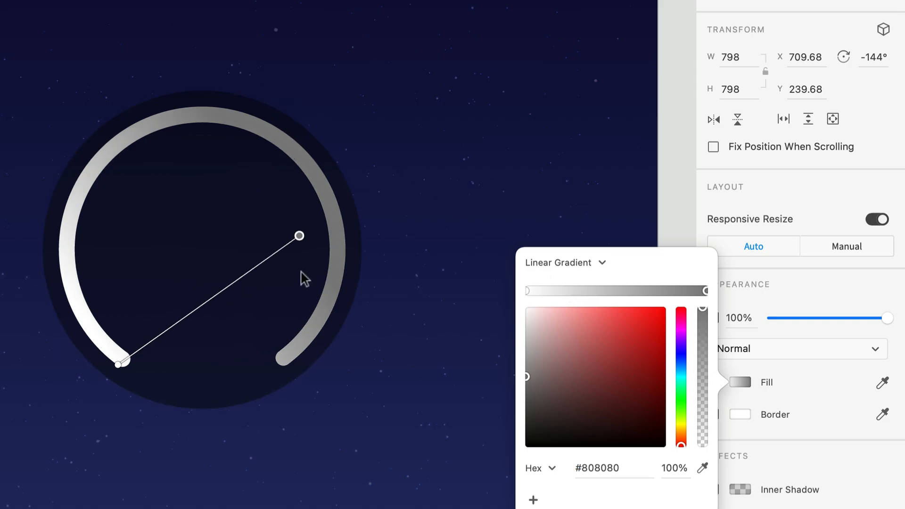
pyautogui.moveTo(298, 236); pyautogui.dragTo(335, 369)
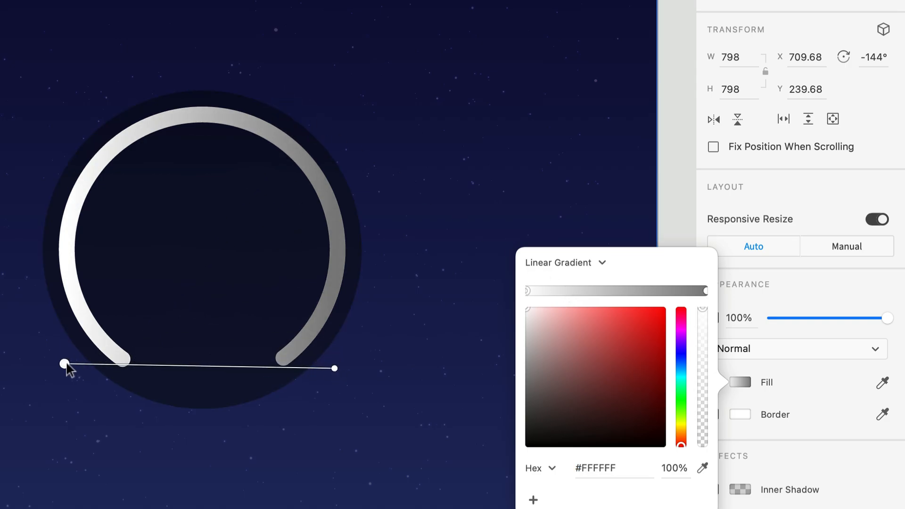
pyautogui.click(611, 351)
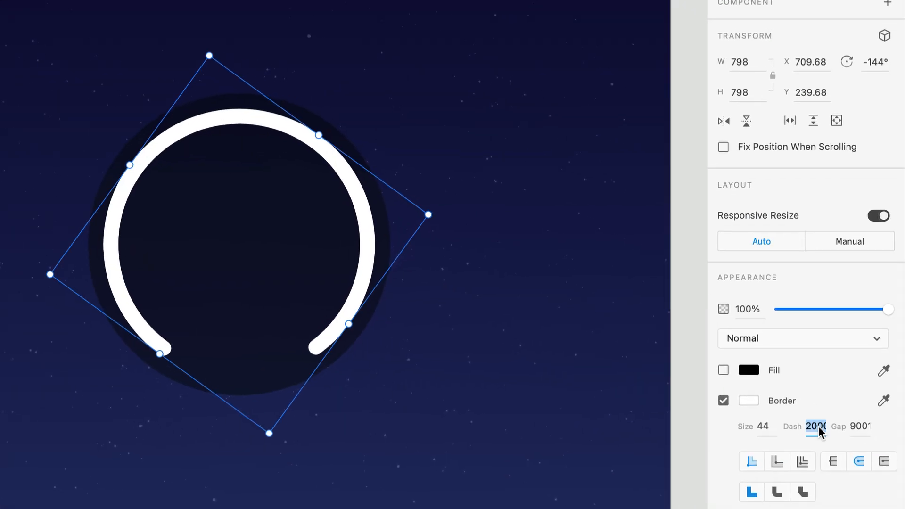
# Set the white border's Dash to 500 to mark the speed along the arc.
pyautogui.write('500')
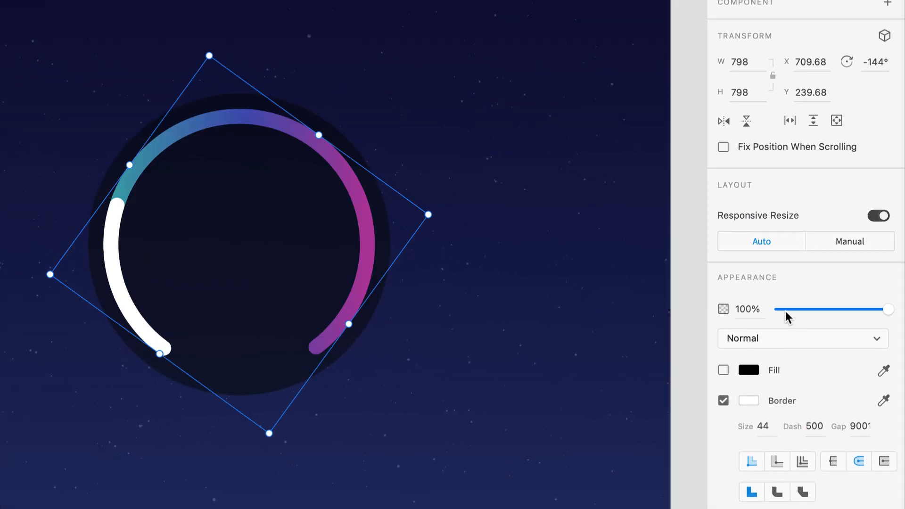
pyautogui.click(801, 338)
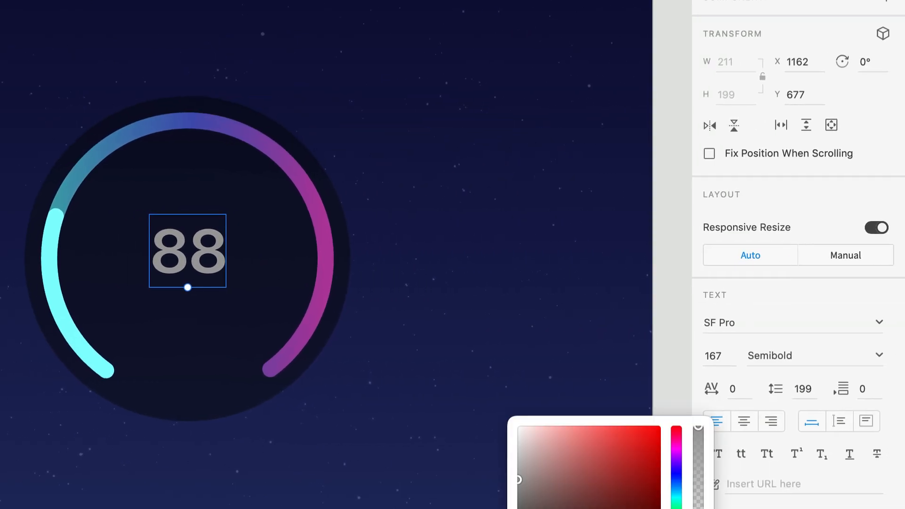
# Make the 88 readout white Semibold and add the unit label text beneath it.
pyautogui.click(719, 322)
pyautogui.write(' Rounded')
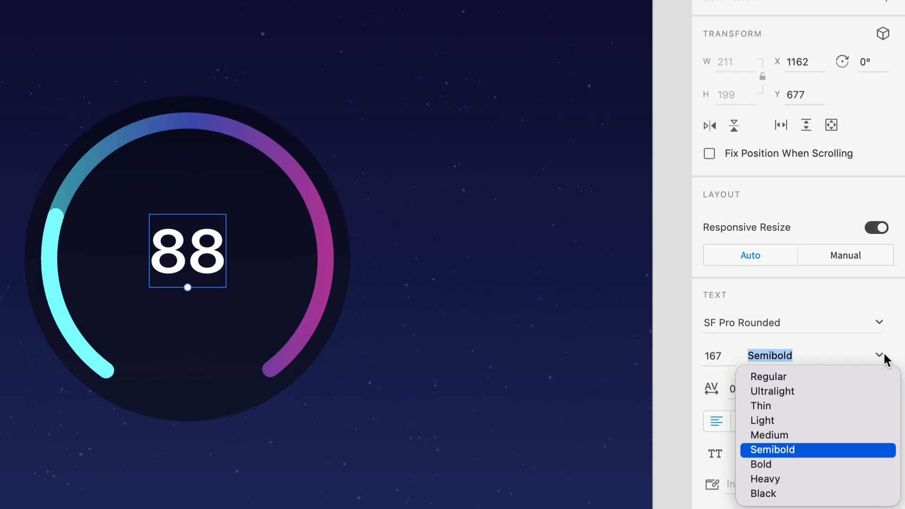
pyautogui.click(760, 463)
pyautogui.write('144 k')
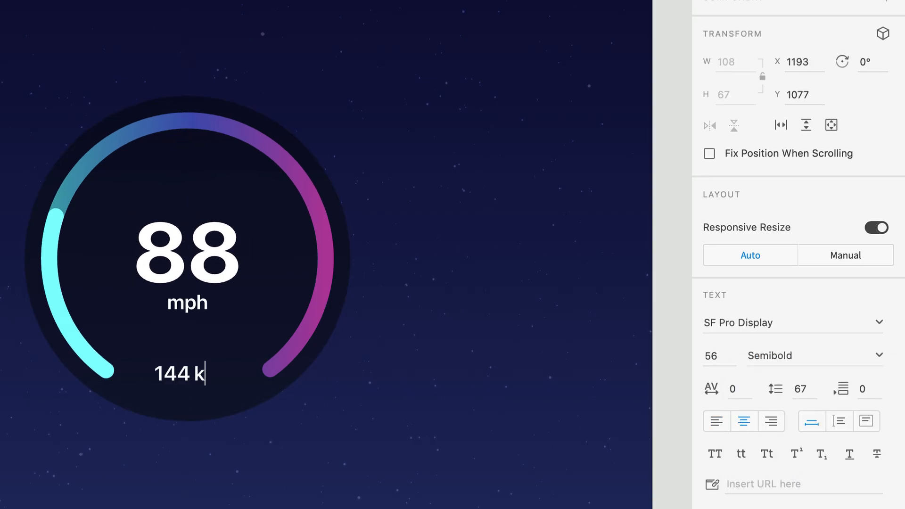
pyautogui.write('m/h')
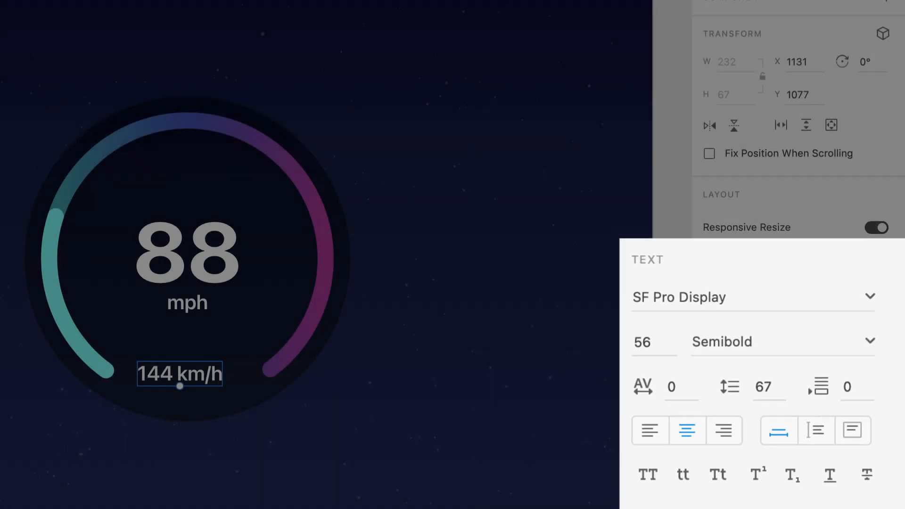